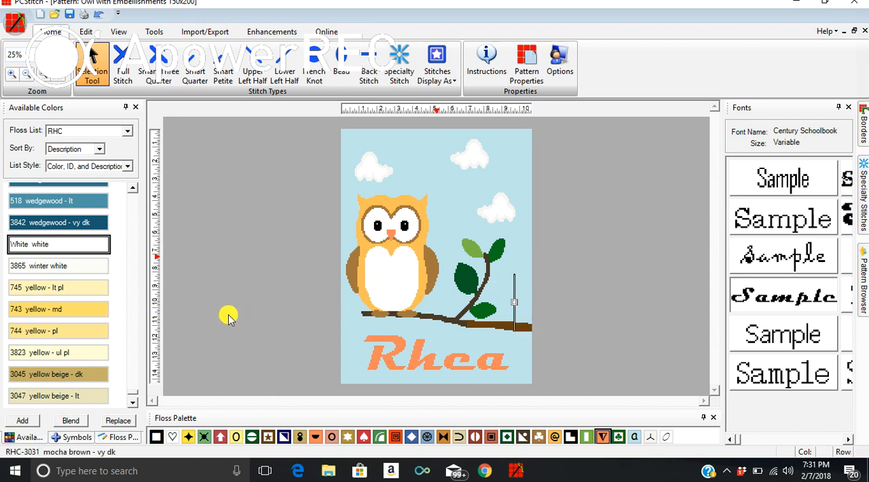
mouse_move(467, 182)
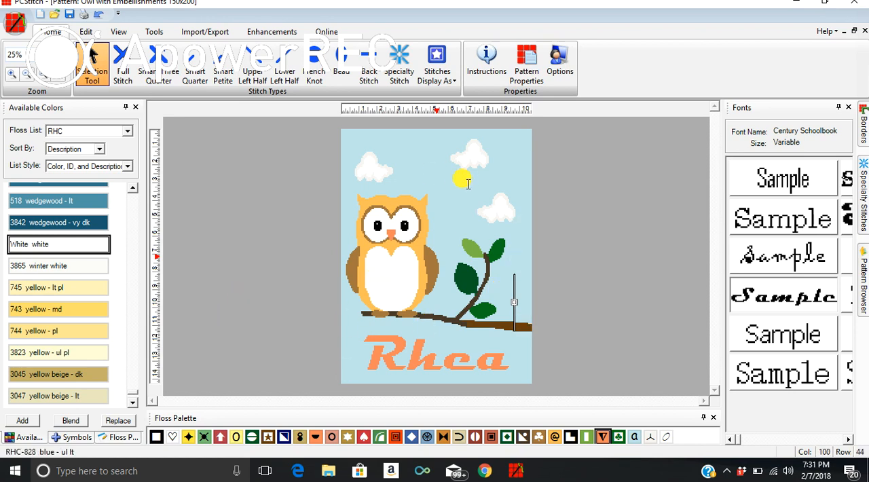
mouse_move(509, 372)
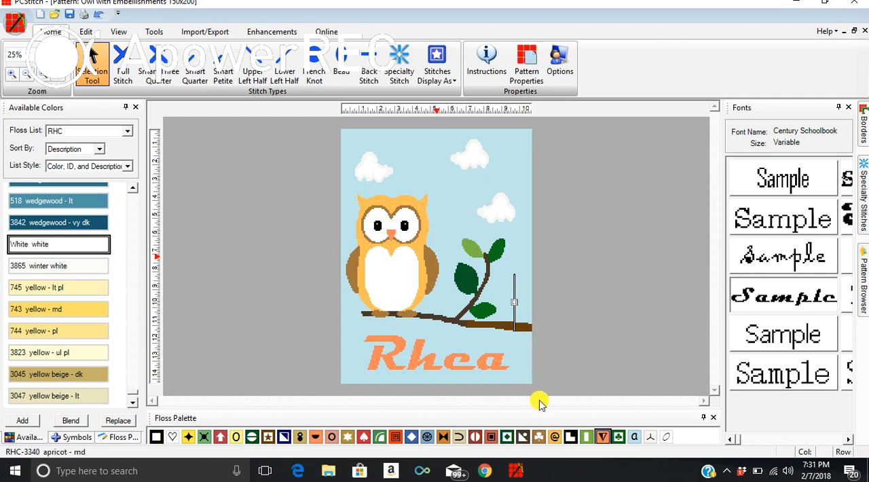
mouse_move(516, 469)
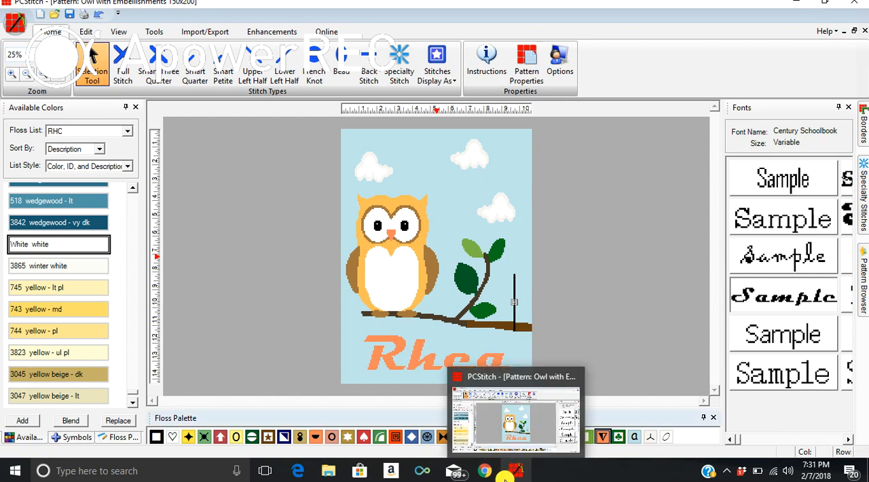
Copy the butterfly stencil image in Chrome via Copy image and return to PCStitch.
click(483, 470)
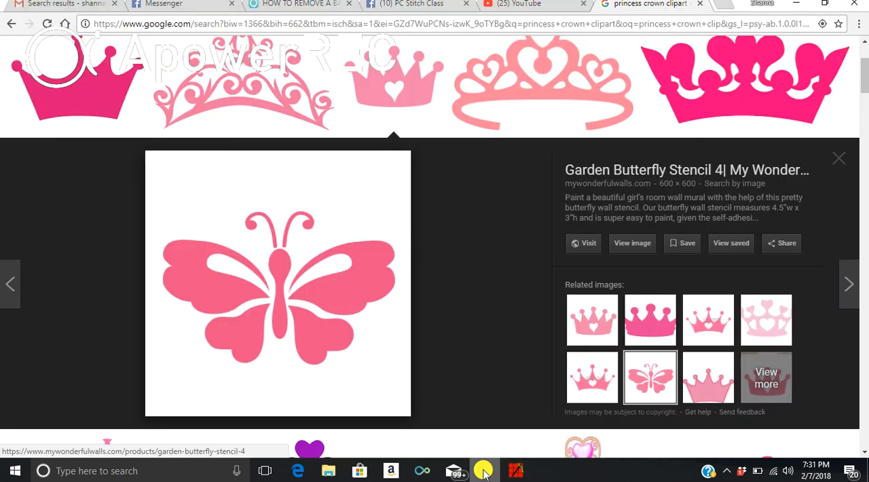
right_click(277, 283)
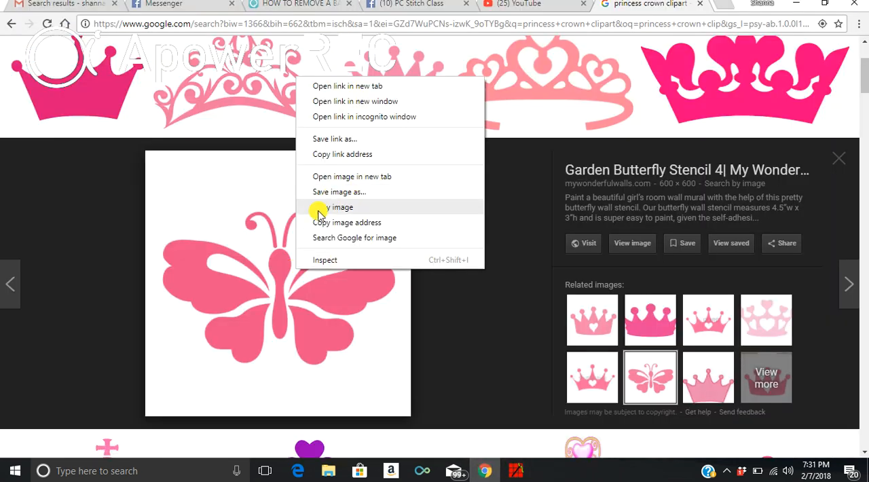
click(337, 206)
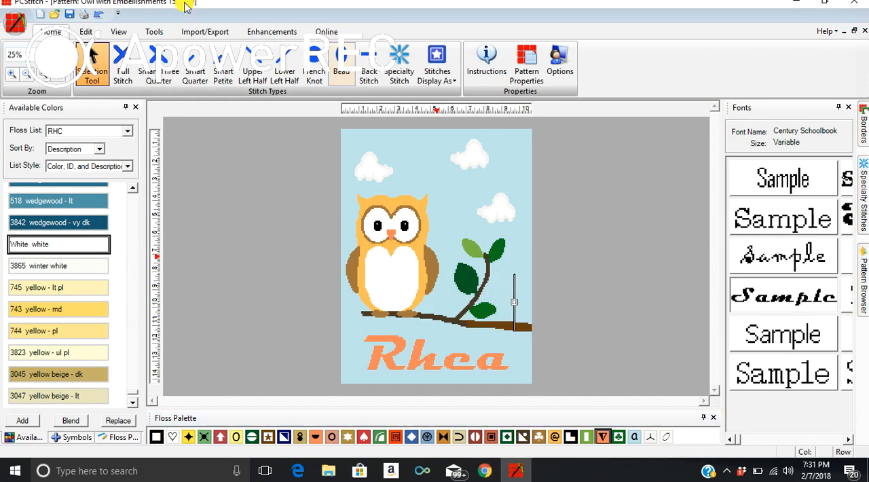
Start an import using the picture from the clipboard as the source.
click(203, 31)
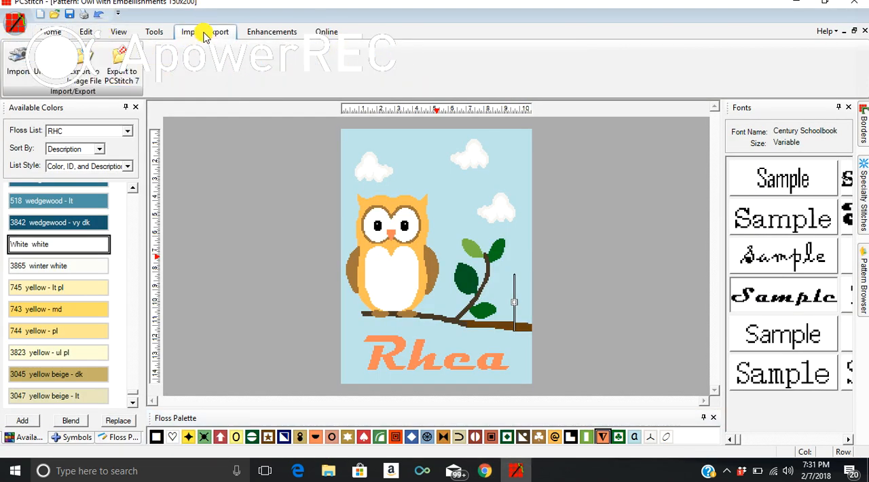
click(19, 61)
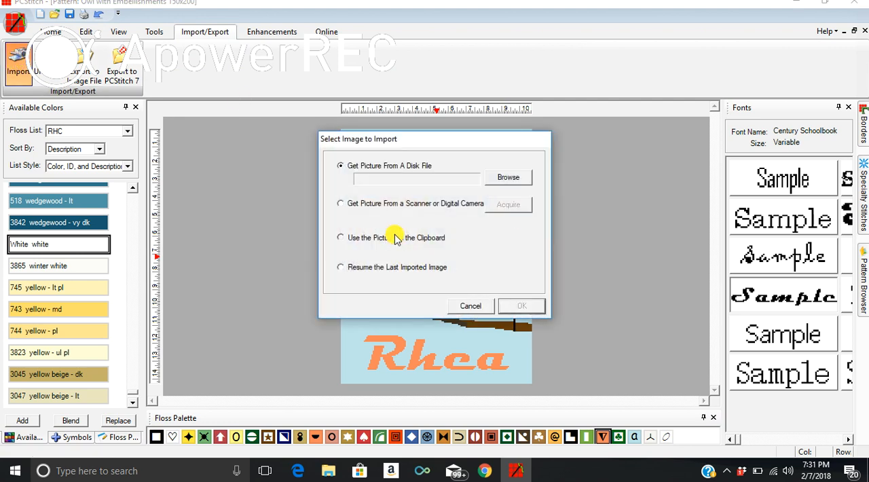
click(522, 306)
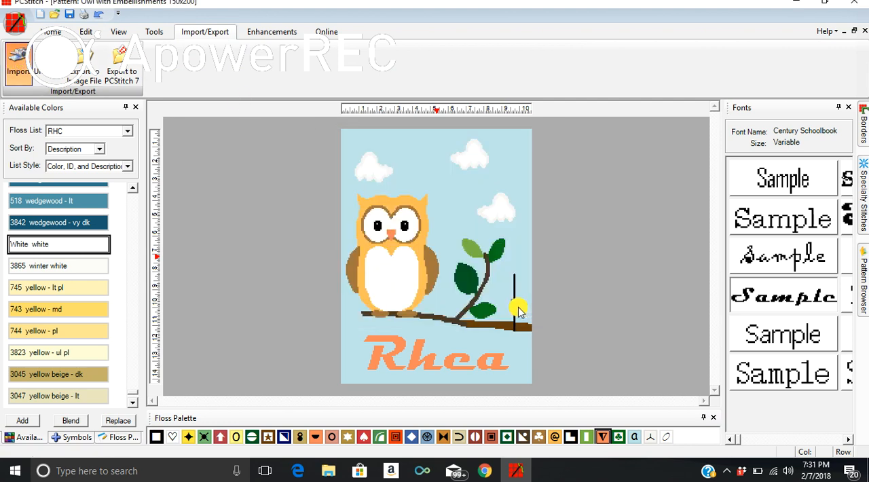
Crop the import tightly around the butterfly and limit floss to 5 colours.
click(19, 64)
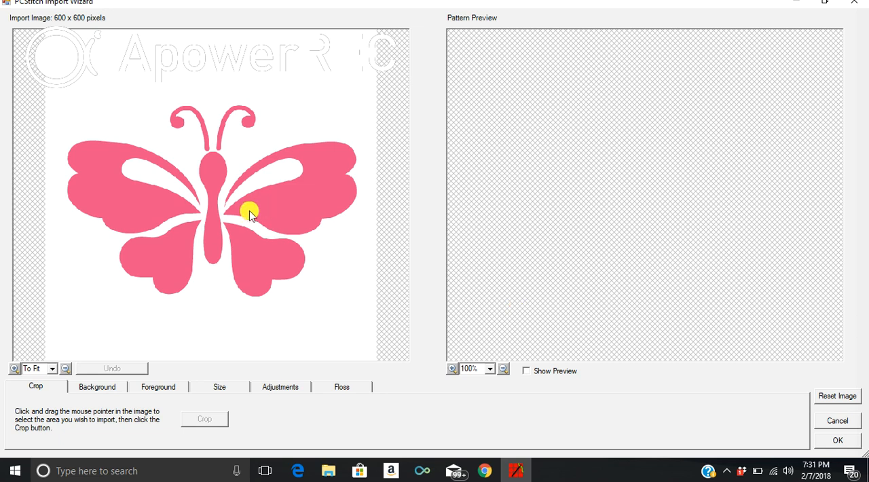
mouse_move(114, 115)
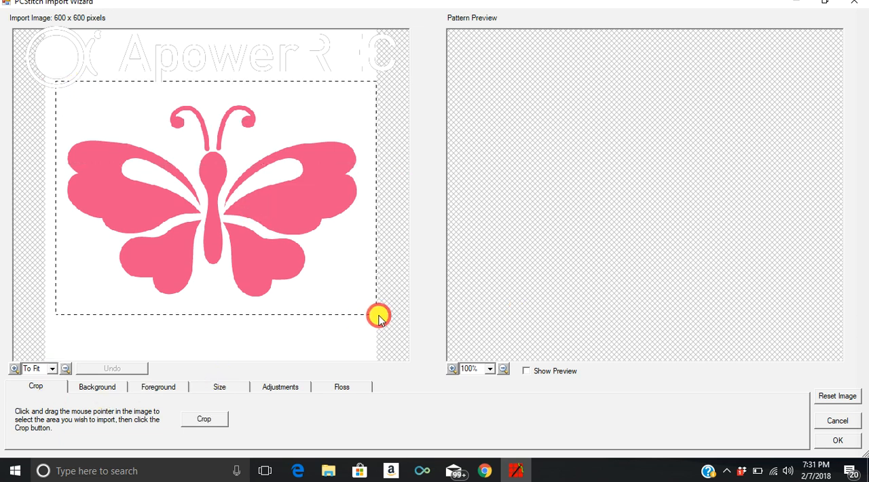
drag(379, 317, 228, 83)
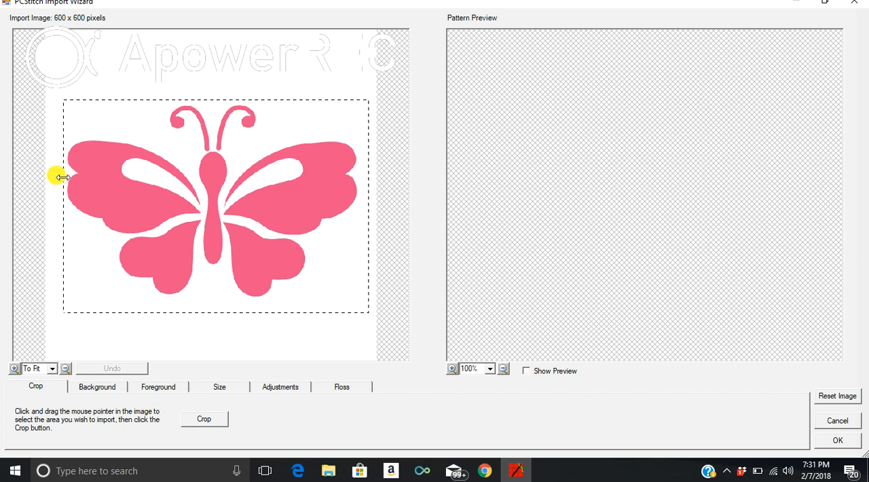
click(204, 419)
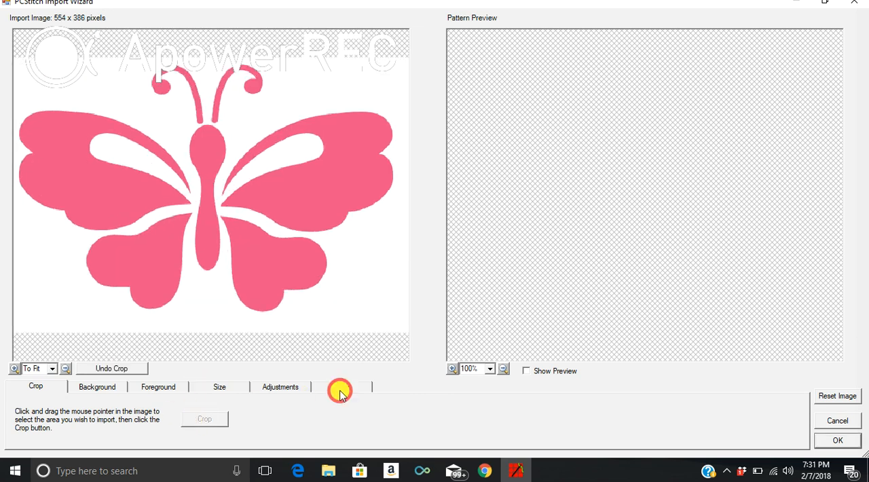
click(342, 385)
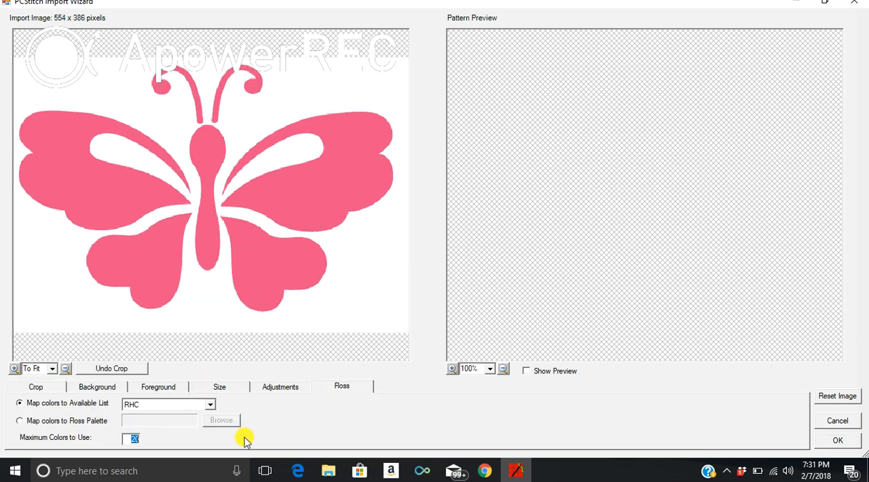
text(5)
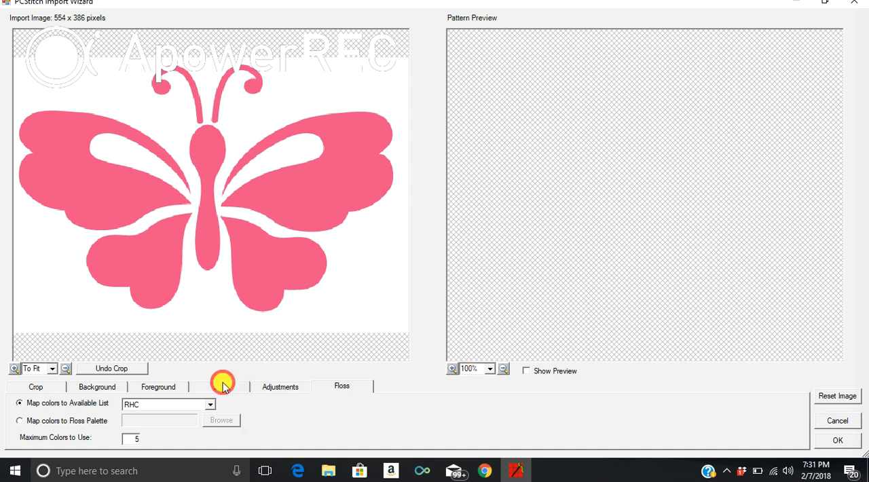
Preview the butterfly, unlock aspect ratio, size it 35 by 21 stitches and confirm.
click(220, 385)
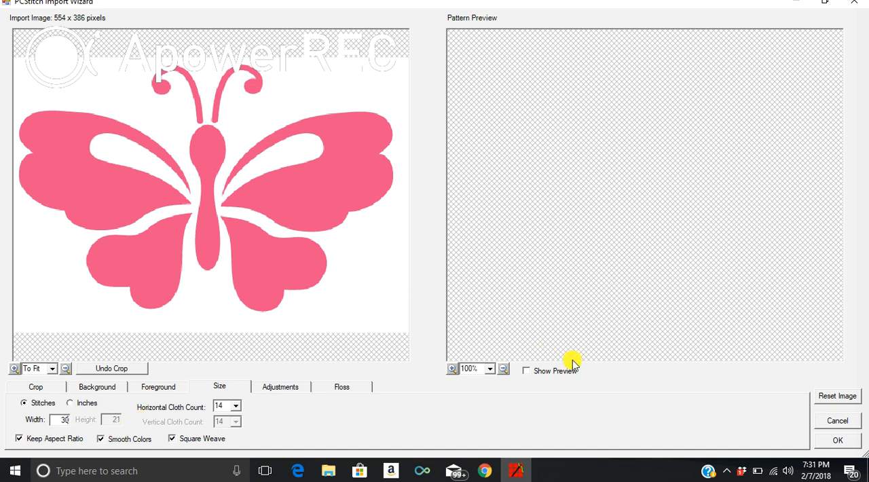
click(527, 370)
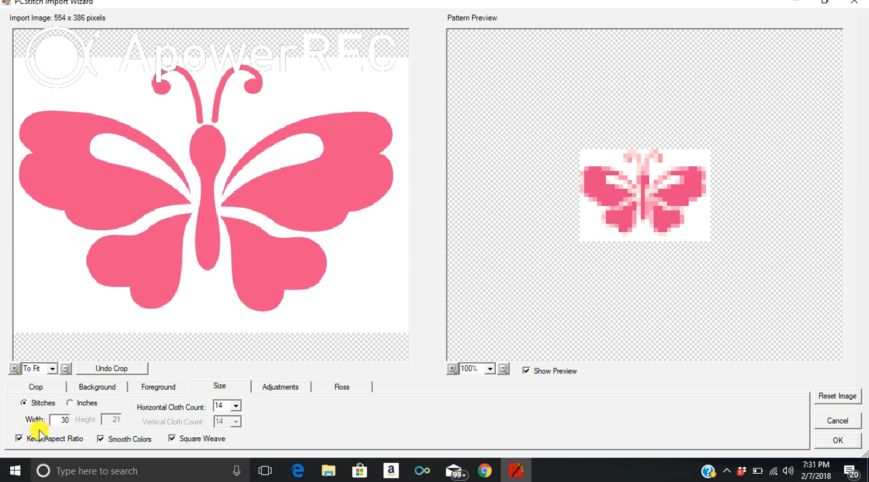
click(19, 437)
text(35)
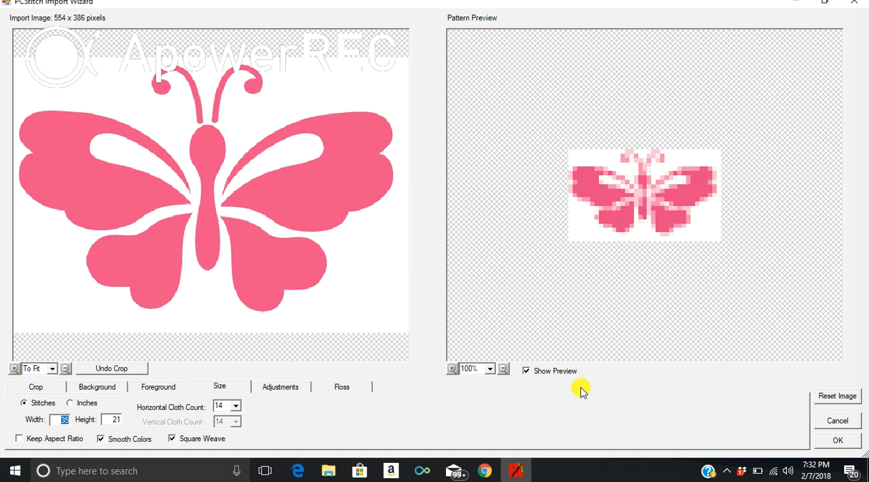
click(837, 440)
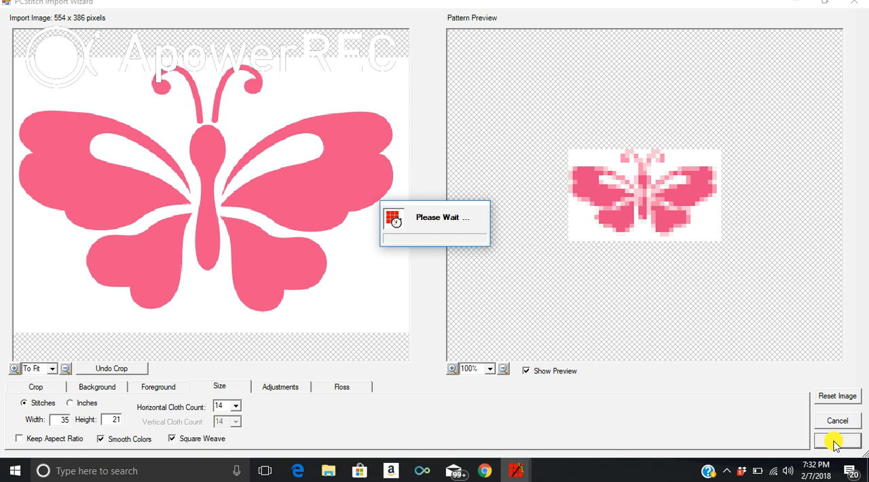
Remove the 42 ecru stitches and replace the pale pinks so only cranberry remains.
click(836, 442)
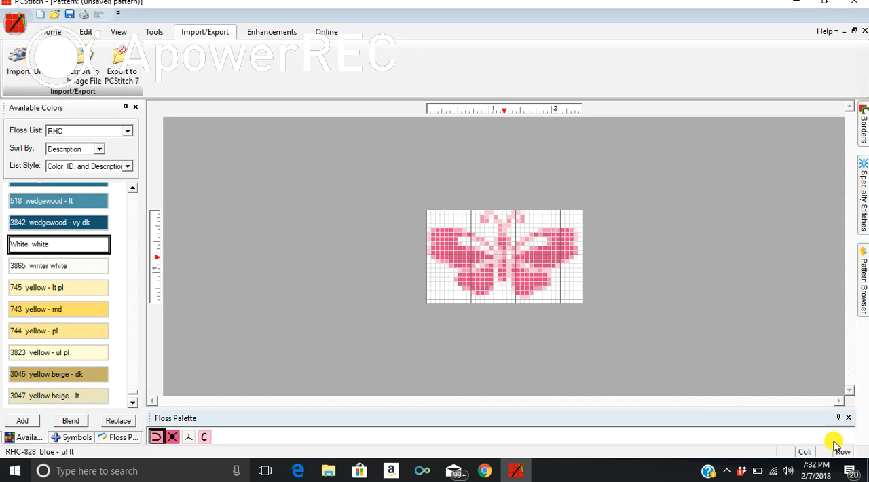
click(51, 31)
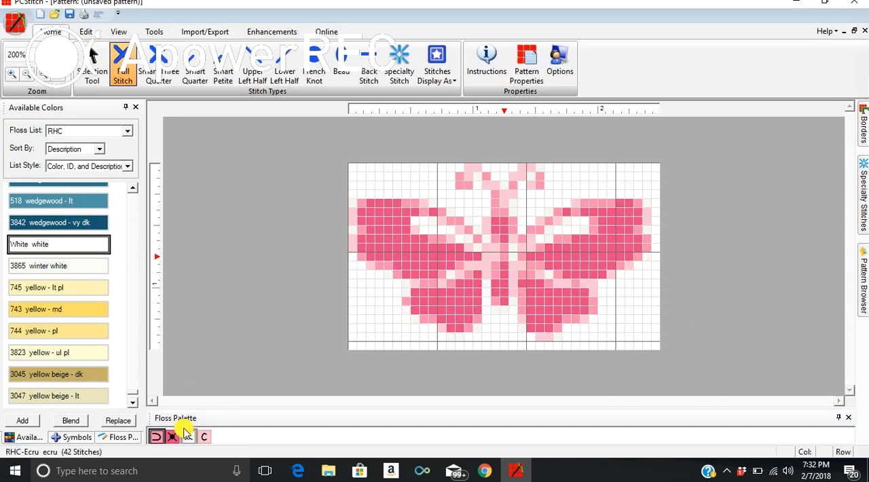
right_click(187, 437)
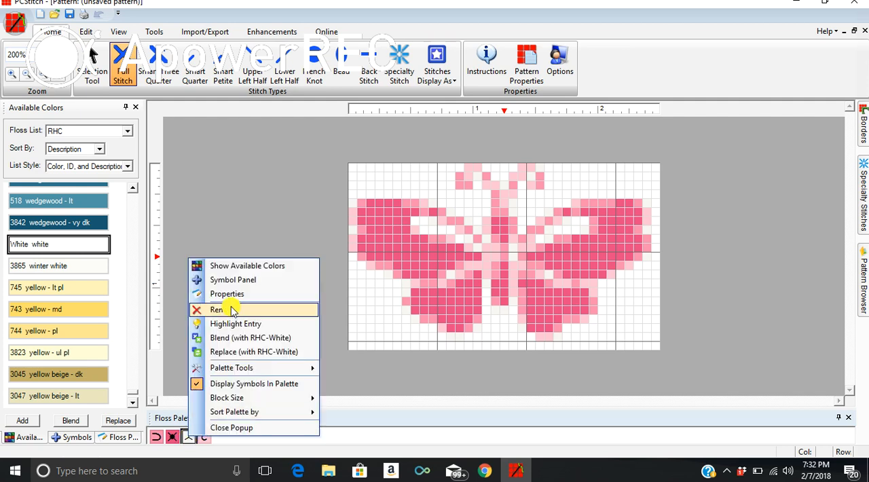
click(217, 309)
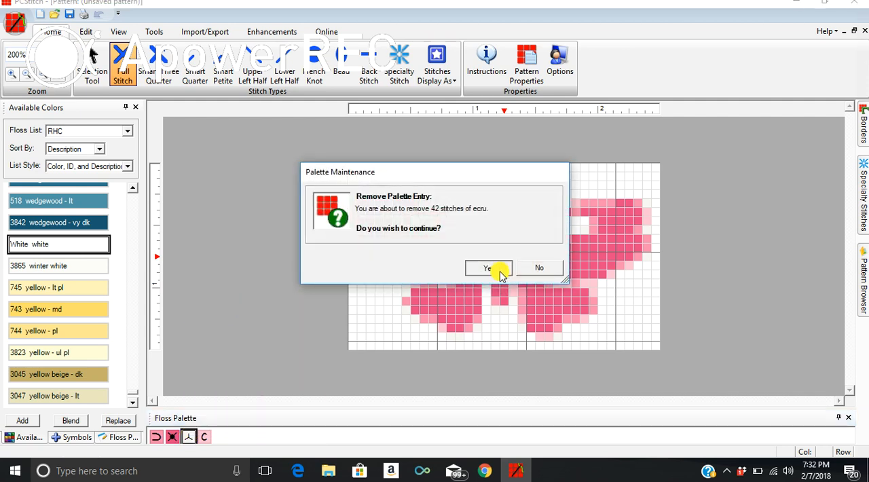
click(486, 267)
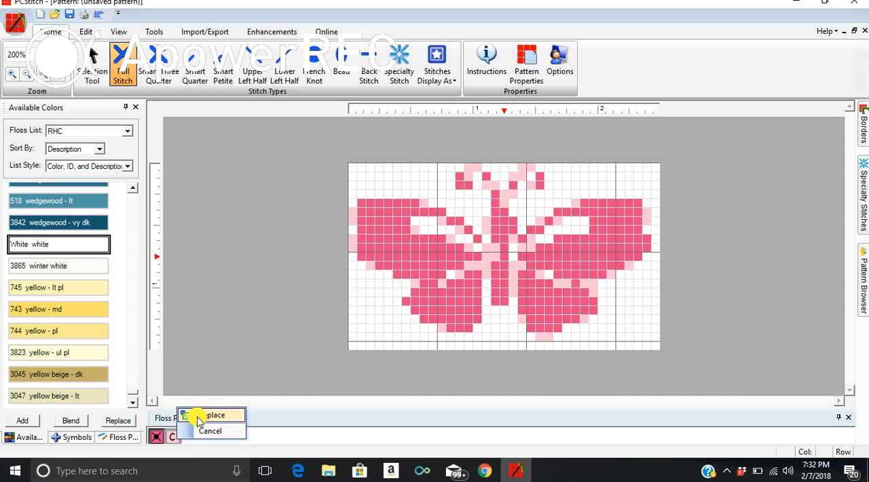
click(216, 416)
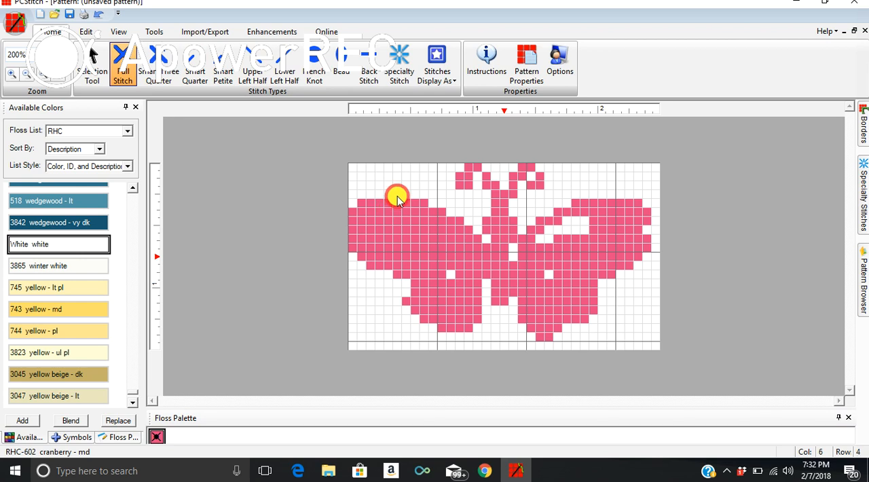
mouse_move(437, 206)
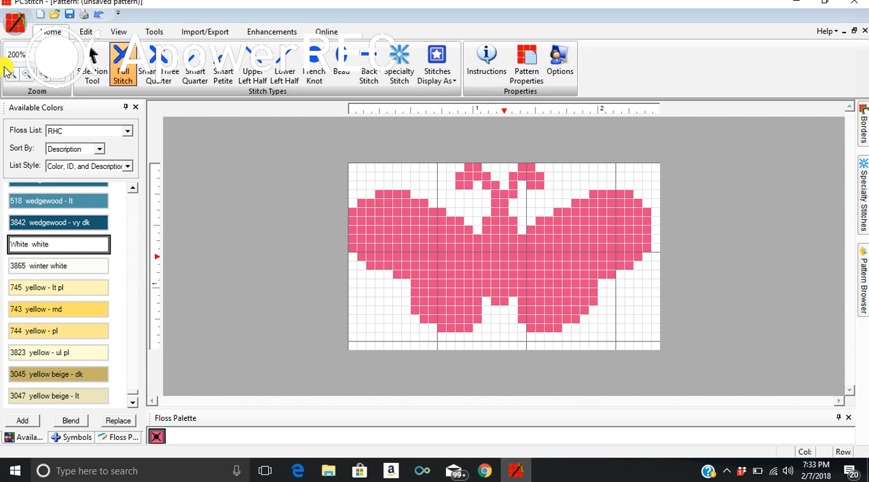
Select the butterfly region with the Selection Tool and copy it.
click(92, 64)
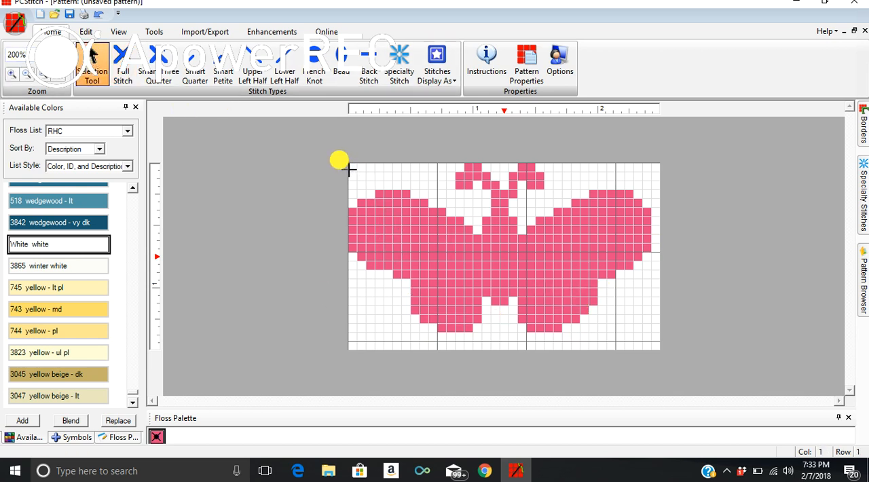
right_click(482, 224)
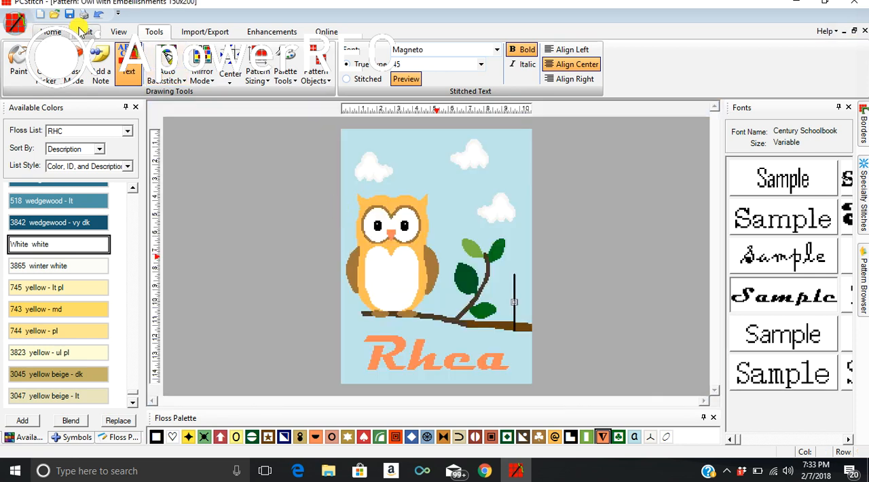
Paste the butterfly into the owl pattern and drag it onto the branch; PCStitch hangs.
click(86, 31)
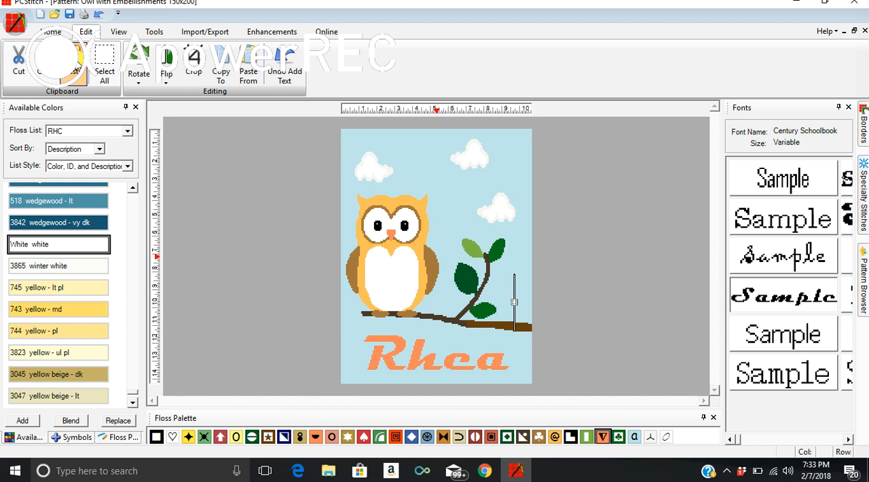
click(153, 31)
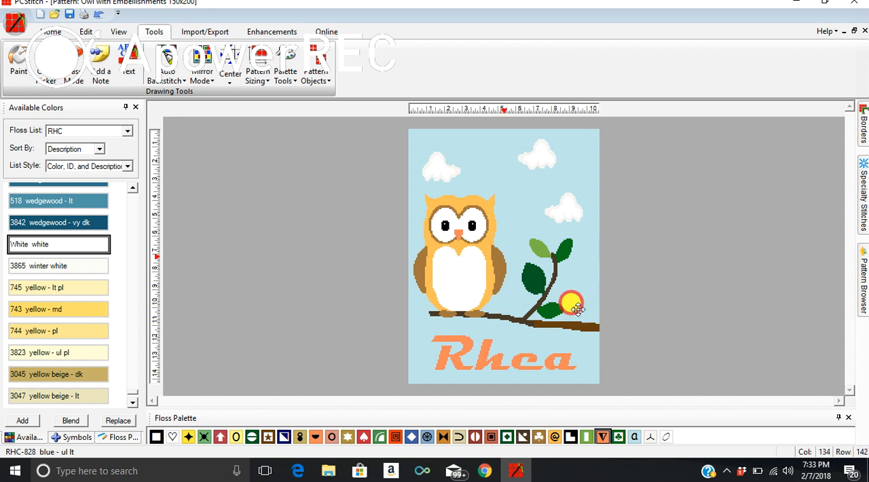
mouse_move(567, 343)
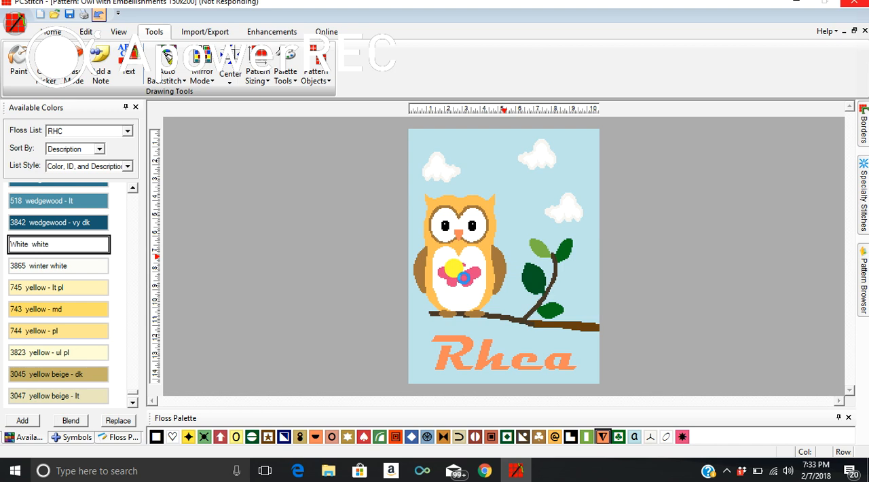
click(465, 276)
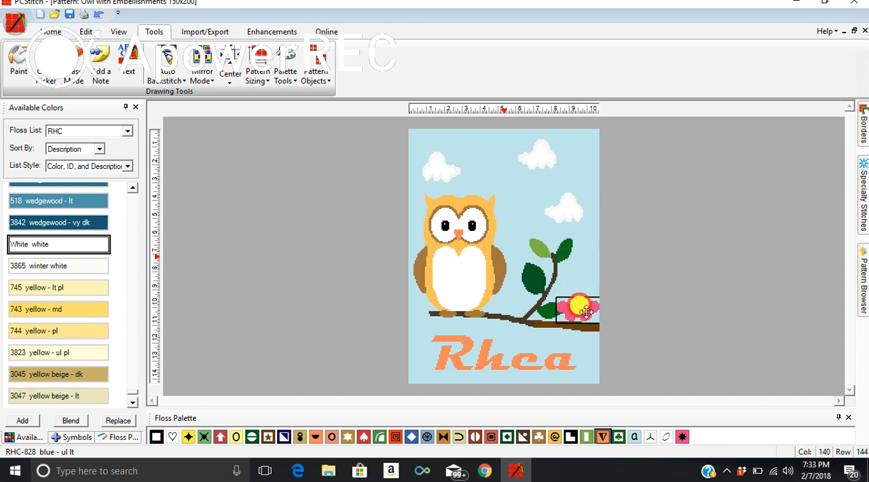
drag(581, 309, 546, 233)
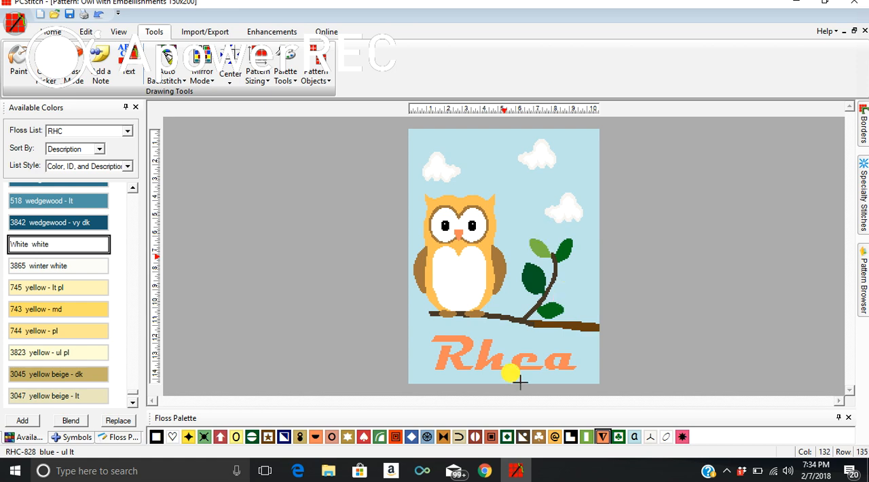
click(513, 378)
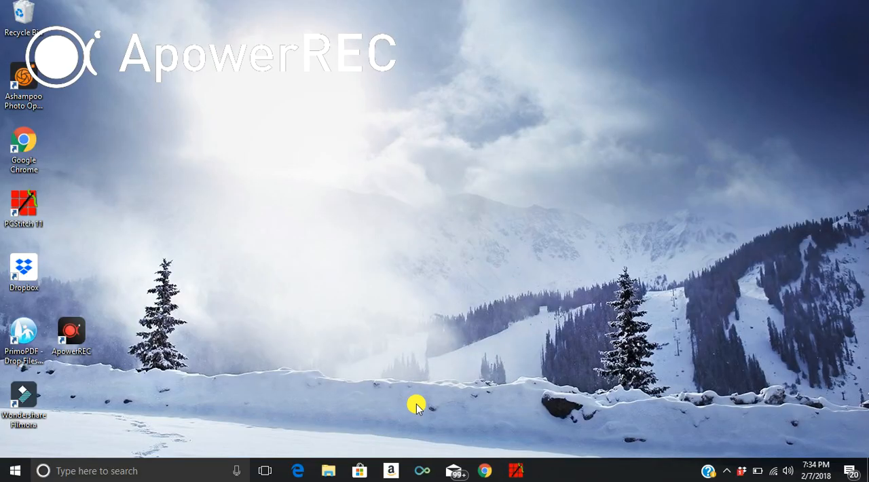
mouse_move(730, 472)
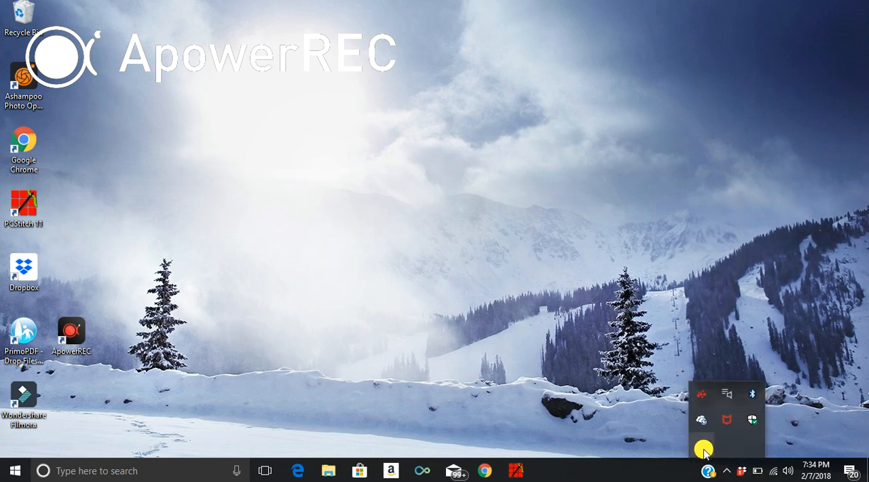
Bring PCStitch back from the hidden system tray icons.
click(700, 446)
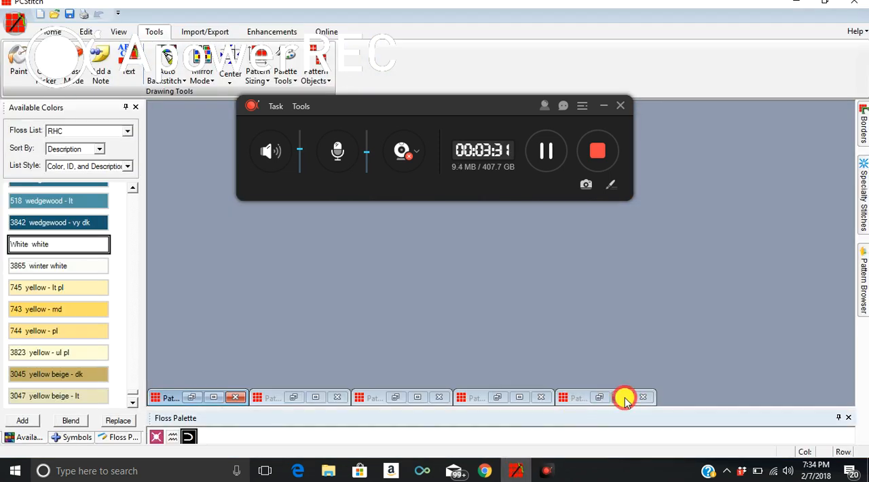
Restore the Owl pattern window and move the recorder toolbar aside to view the butterfly on the branch.
click(623, 396)
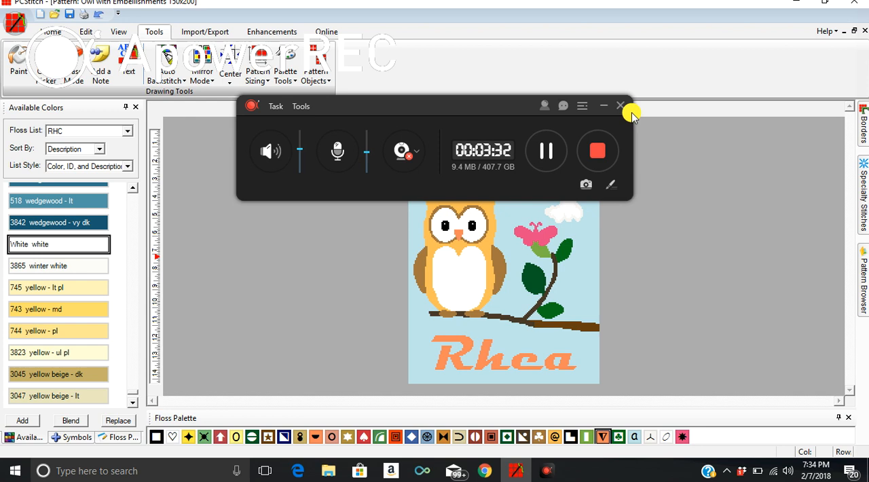
drag(434, 105, 624, 16)
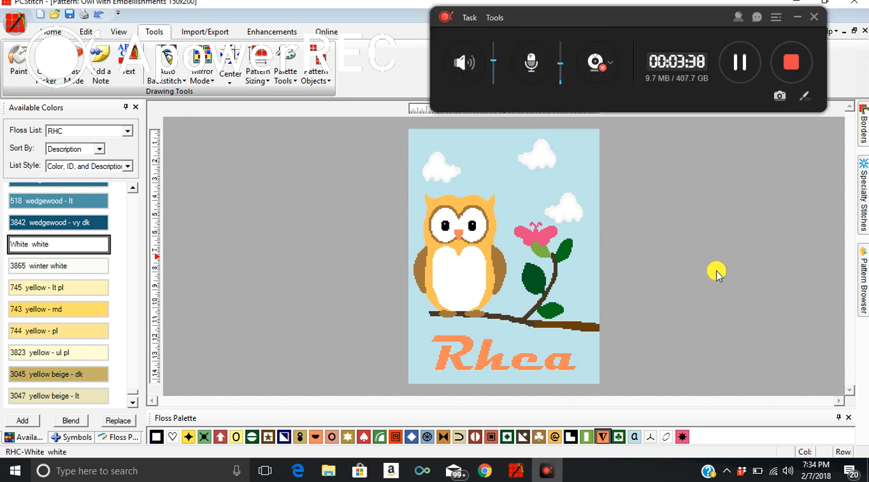
mouse_move(644, 252)
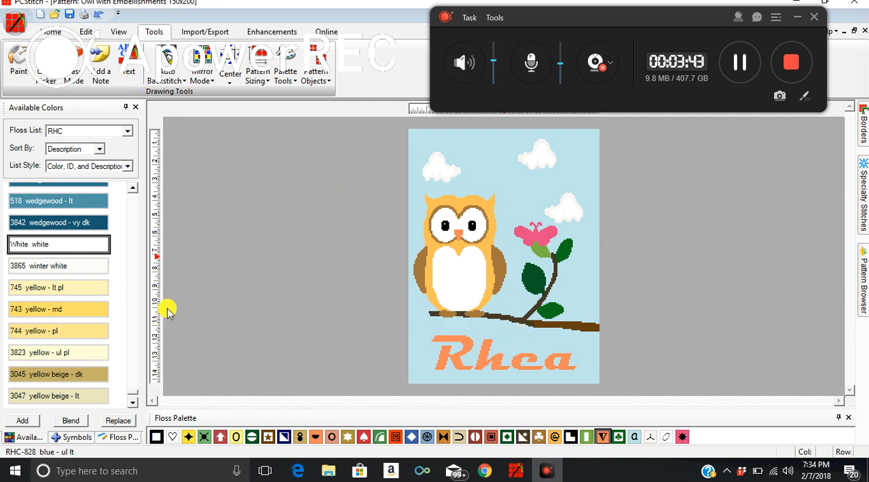
mouse_move(292, 323)
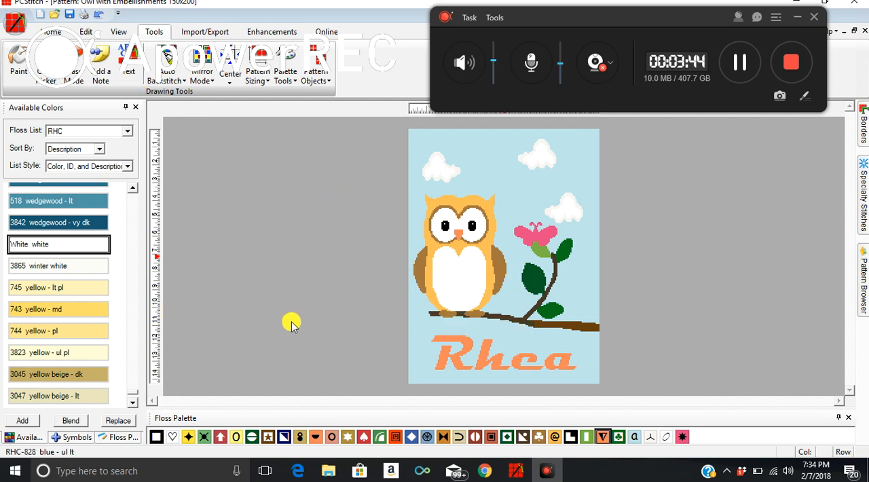
mouse_move(555, 291)
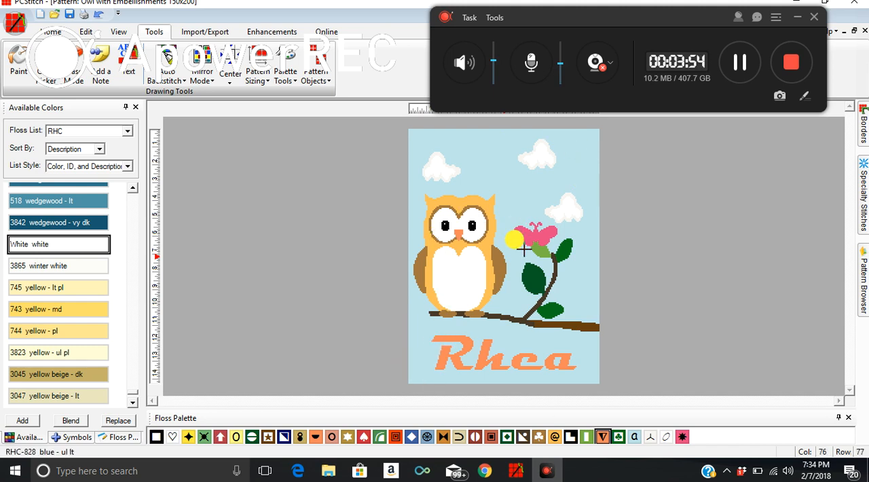
mouse_move(441, 277)
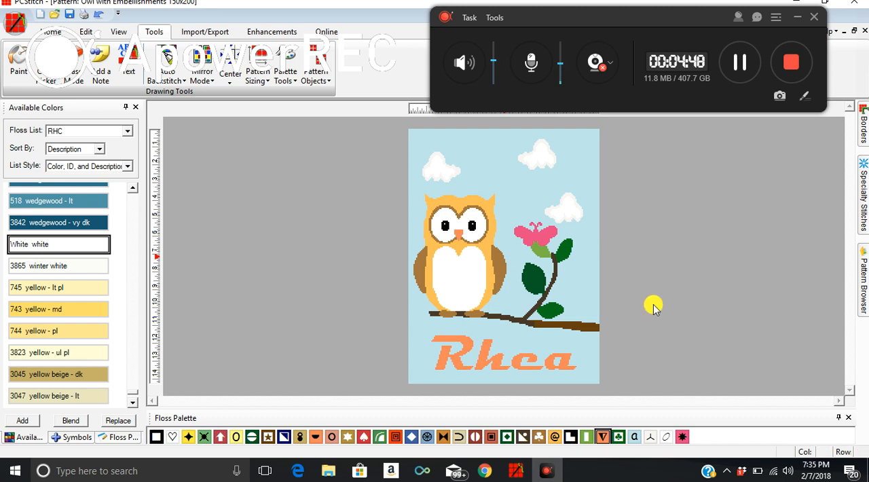
mouse_move(790, 62)
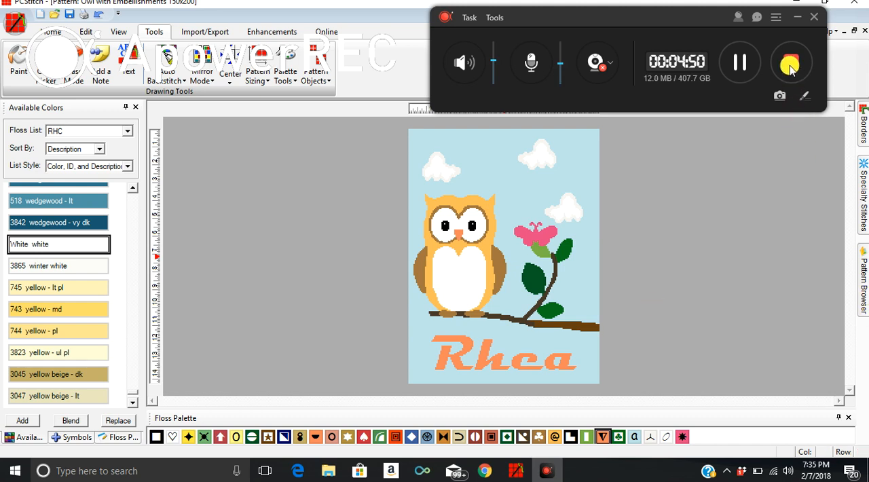